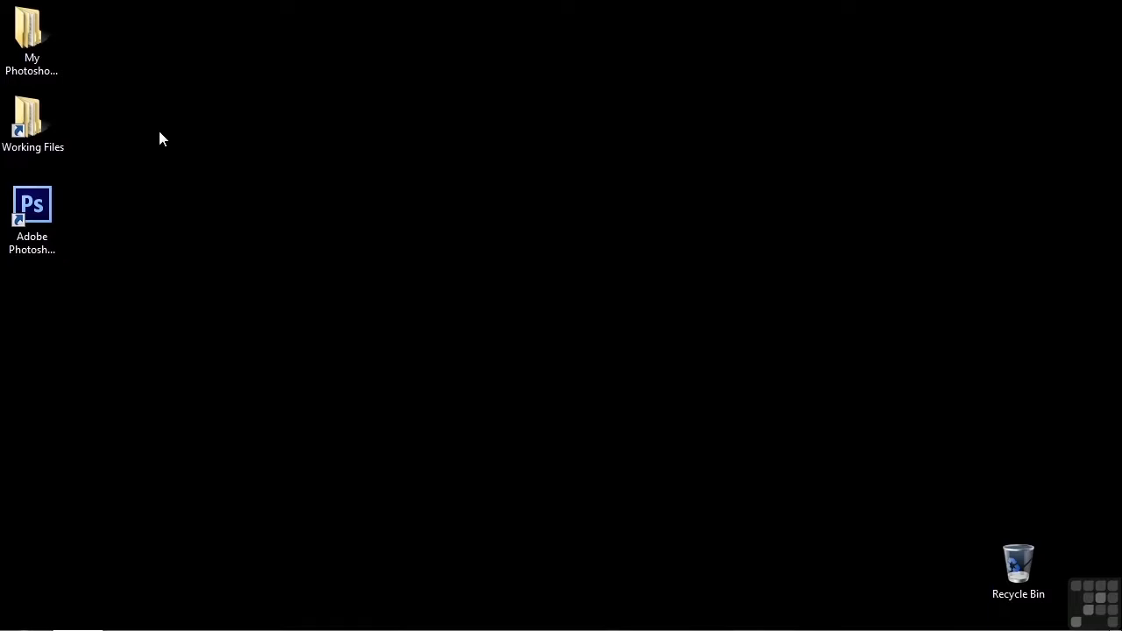
mouse_move(97, 186)
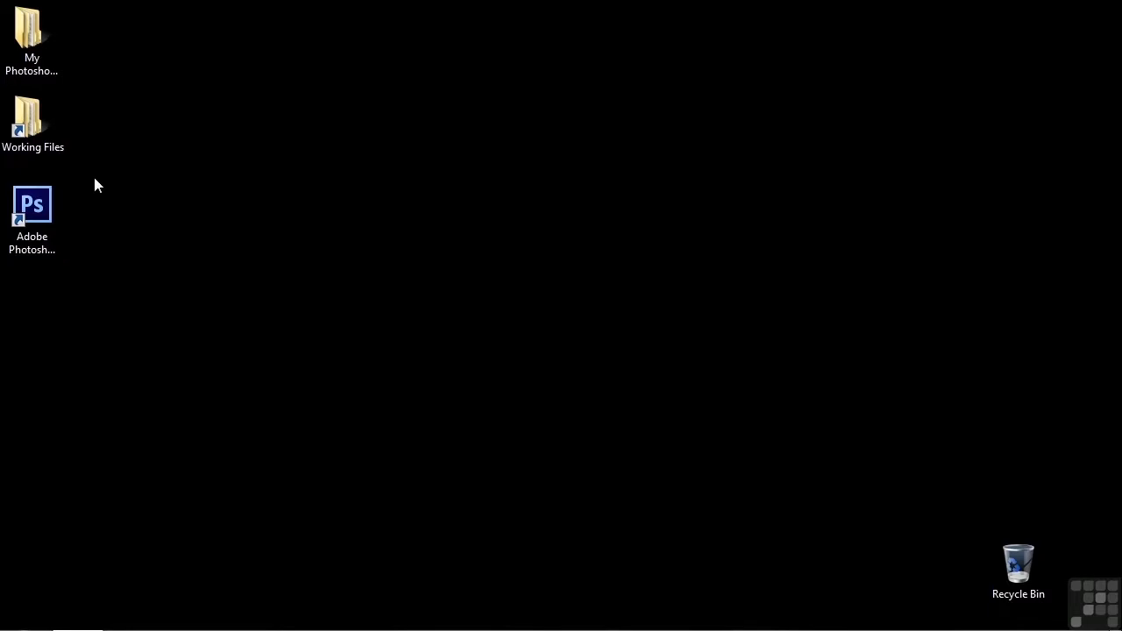
Launch Adobe Photoshop from the desktop shortcut.
double_click(31, 203)
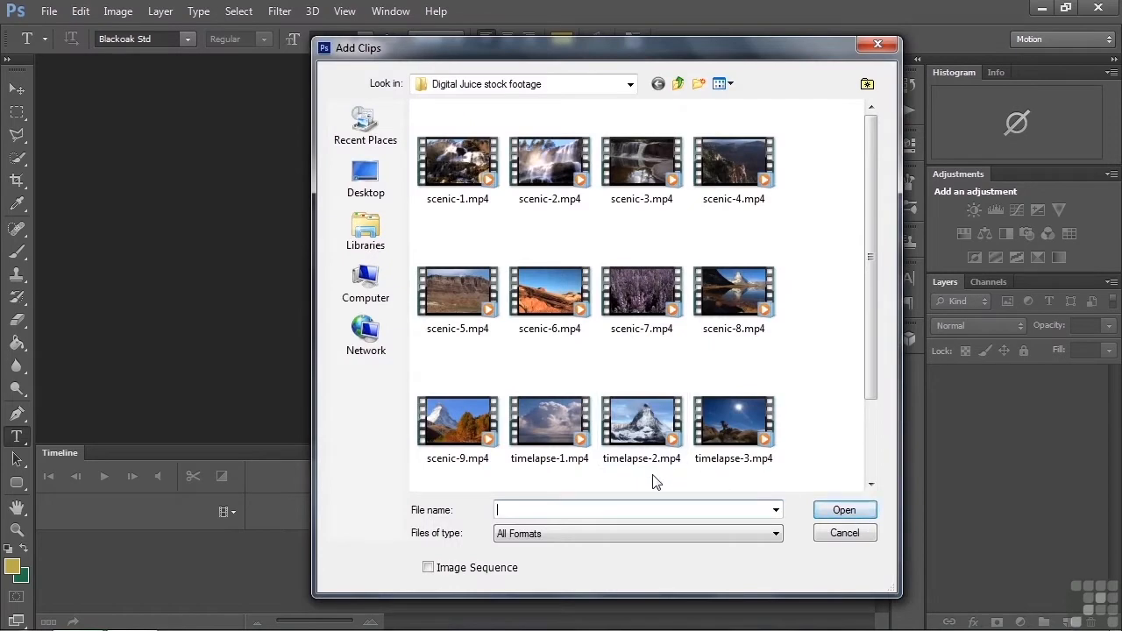
mouse_move(487, 110)
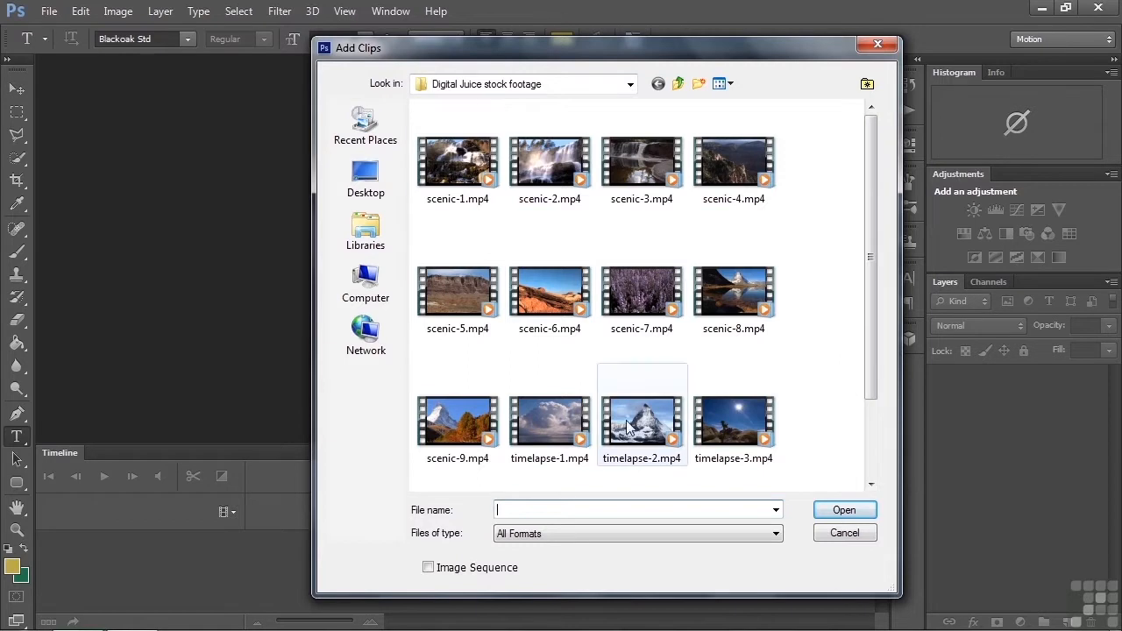
Load timelapse-2.mp4 from the Add Clips dialog into a new video timeline.
click(641, 420)
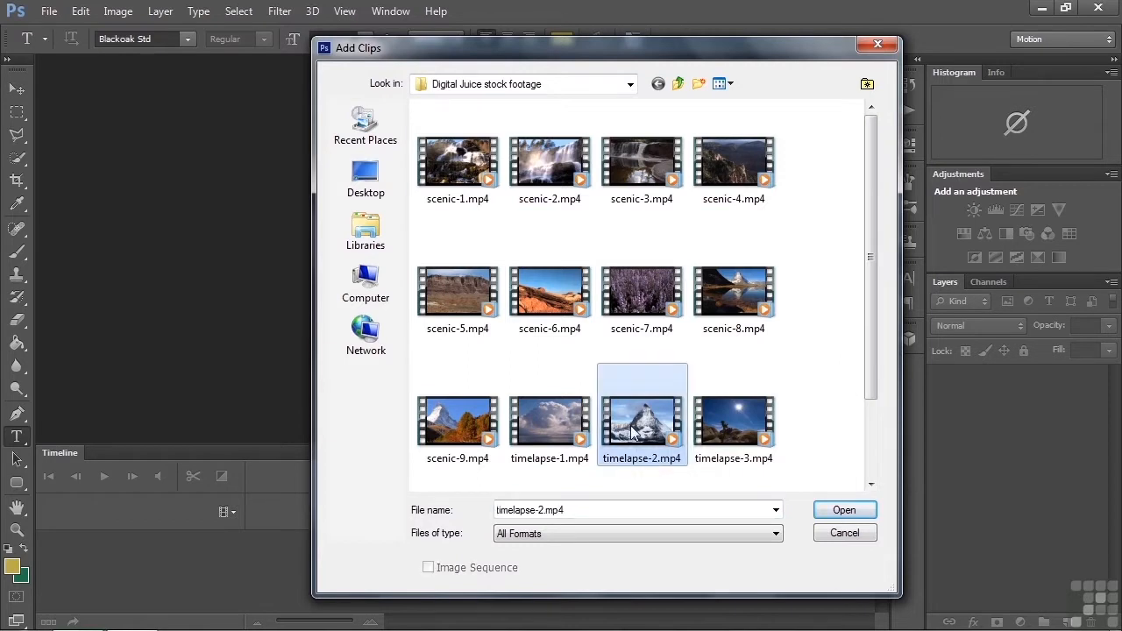
click(845, 508)
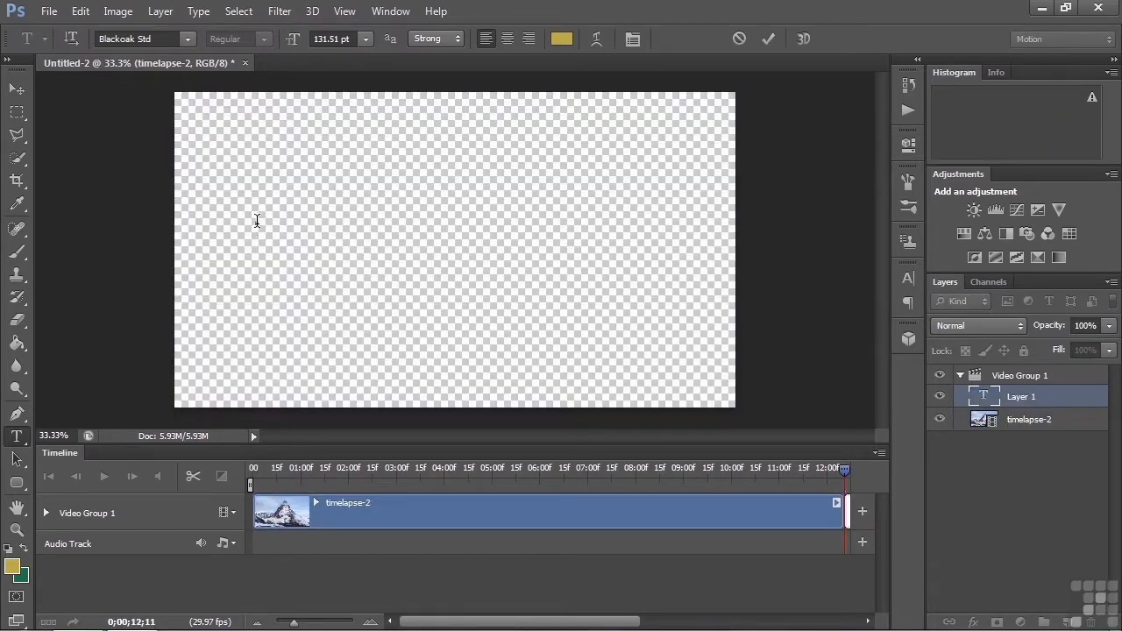
Create a text layer on the canvas reading 'Matterhorn' and commit it.
click(256, 217)
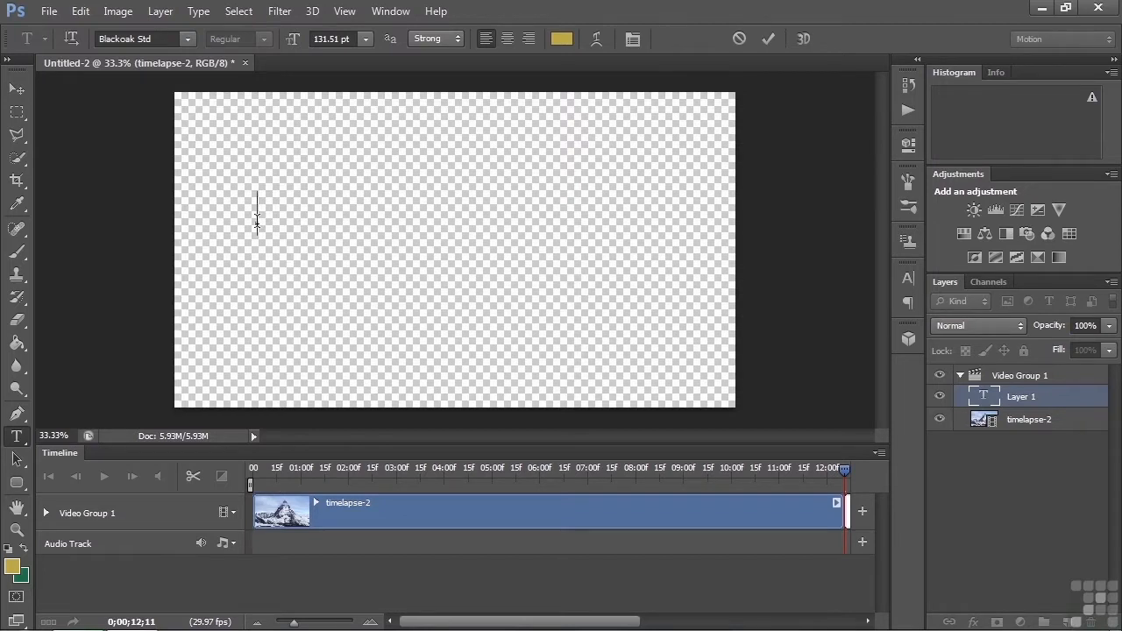
text(Matter)
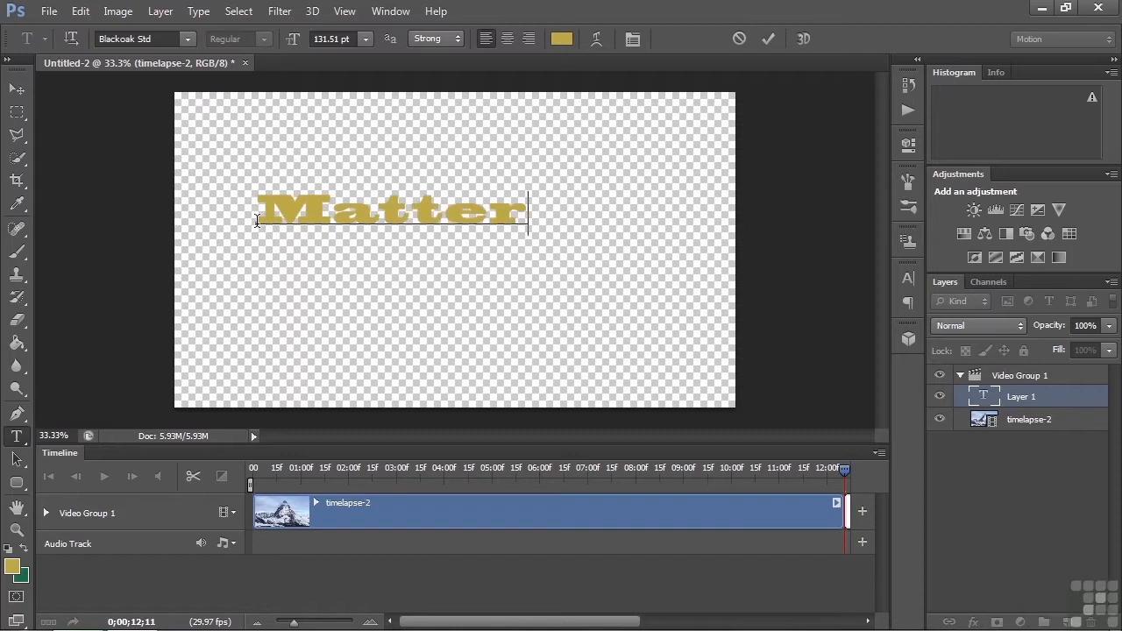
text(horn)
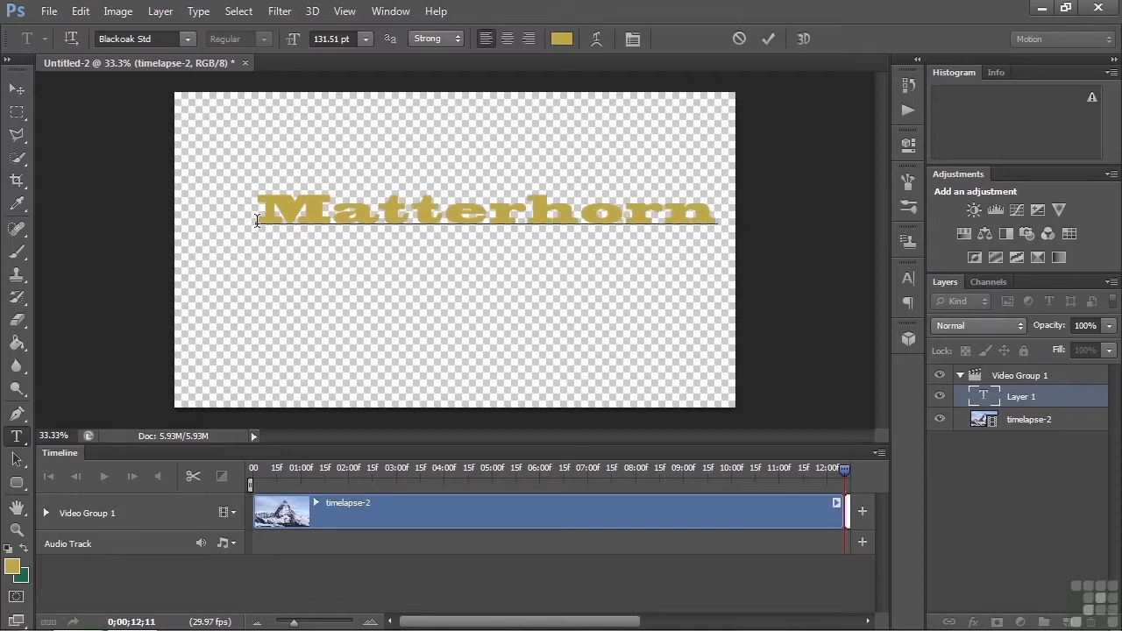
click(767, 39)
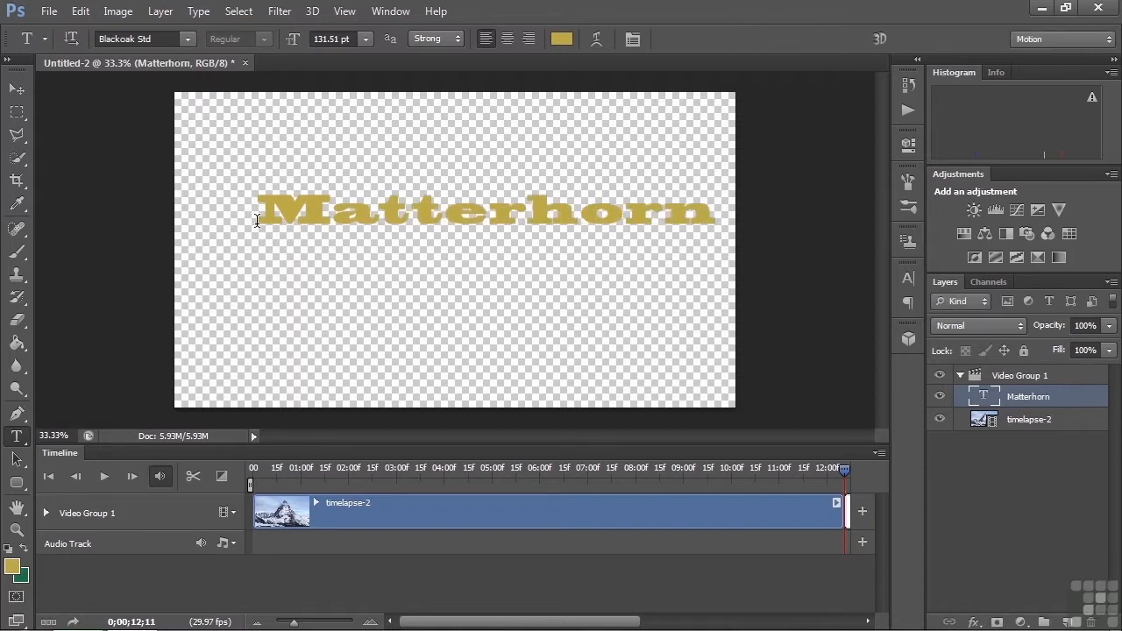
Free Transform the Matterhorn text taller and wider so it fills most of the canvas.
key(ctrl+t)
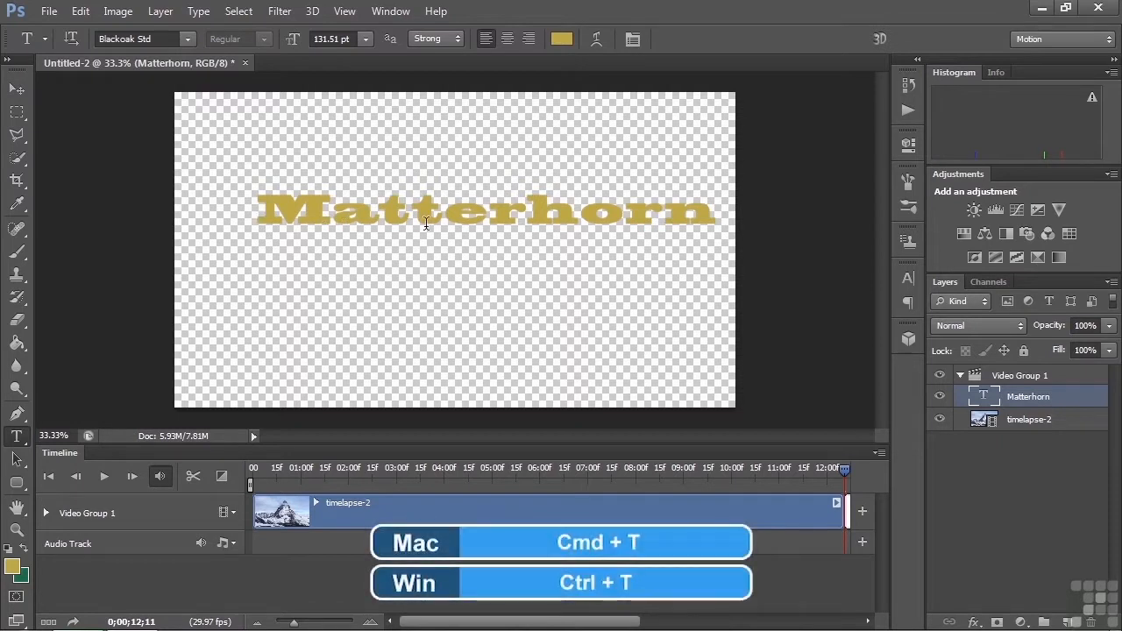
key(ctrl+t)
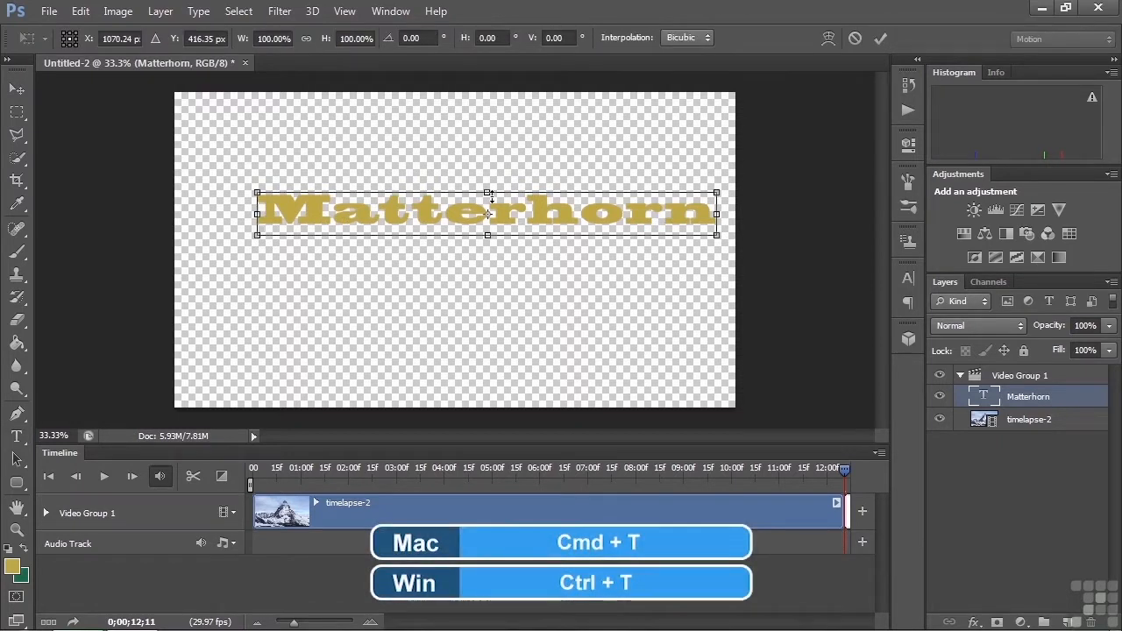
drag(487, 191, 487, 133)
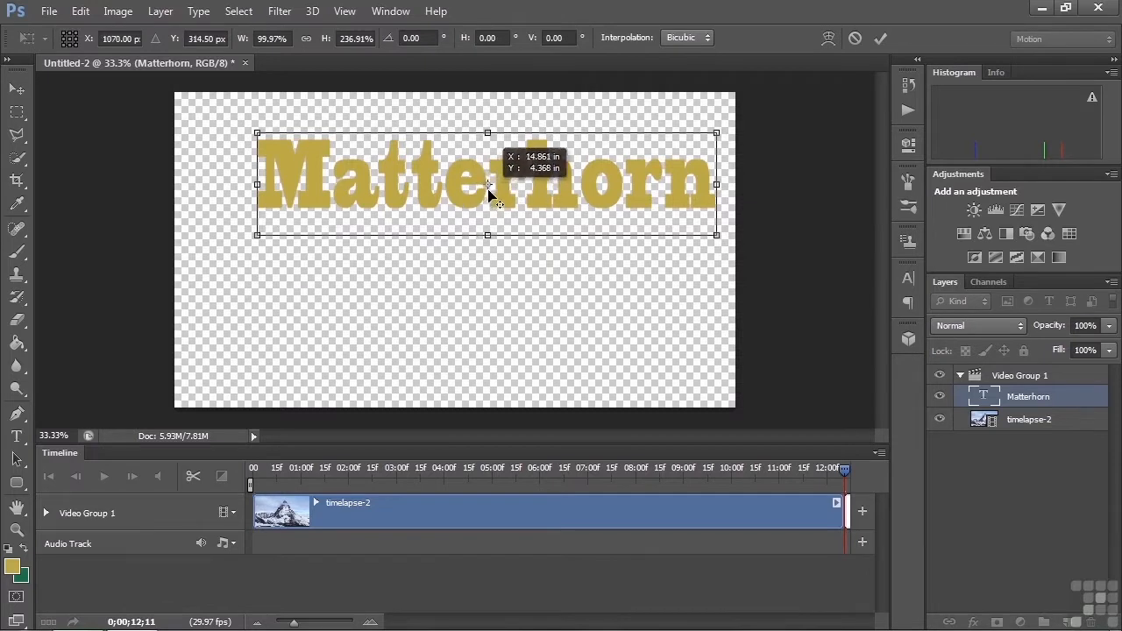
drag(487, 180, 442, 284)
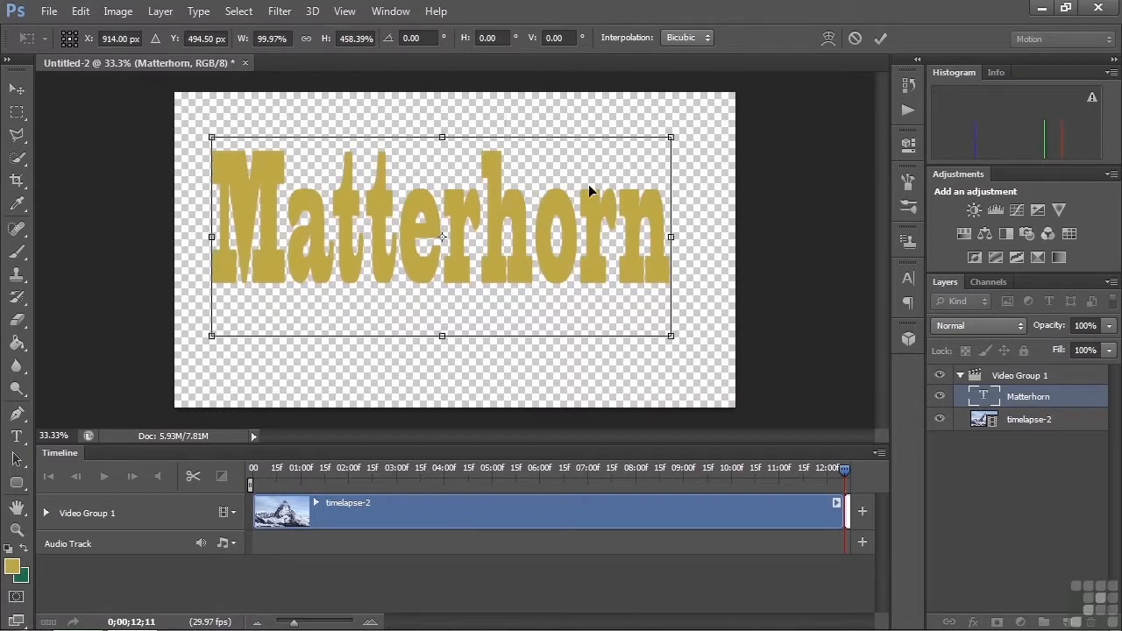
drag(670, 236, 713, 238)
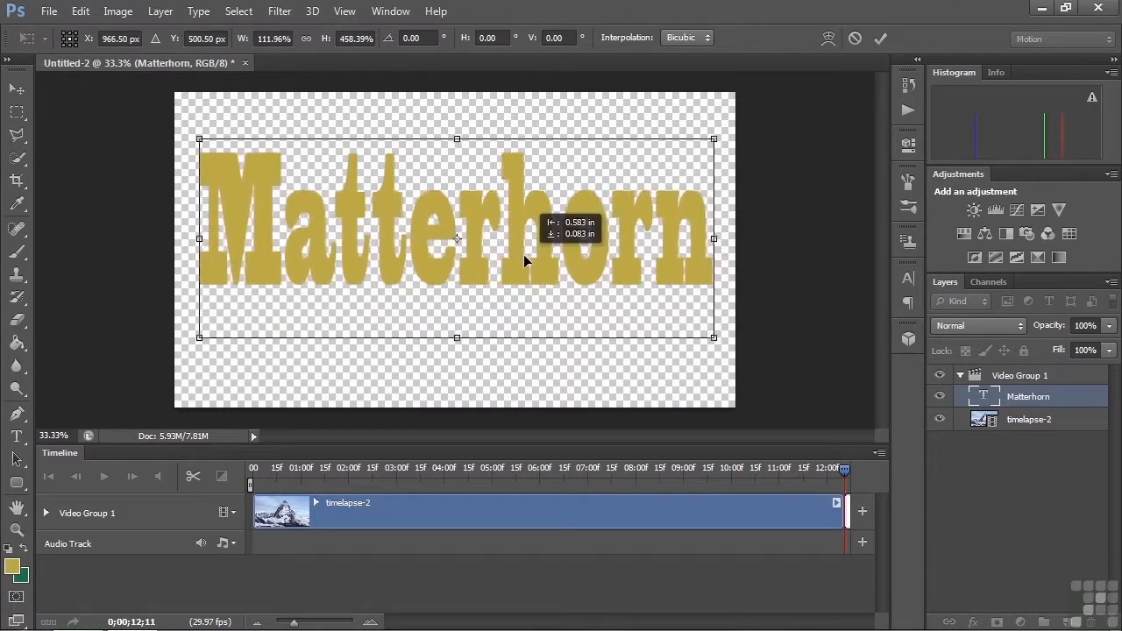
drag(712, 337, 729, 375)
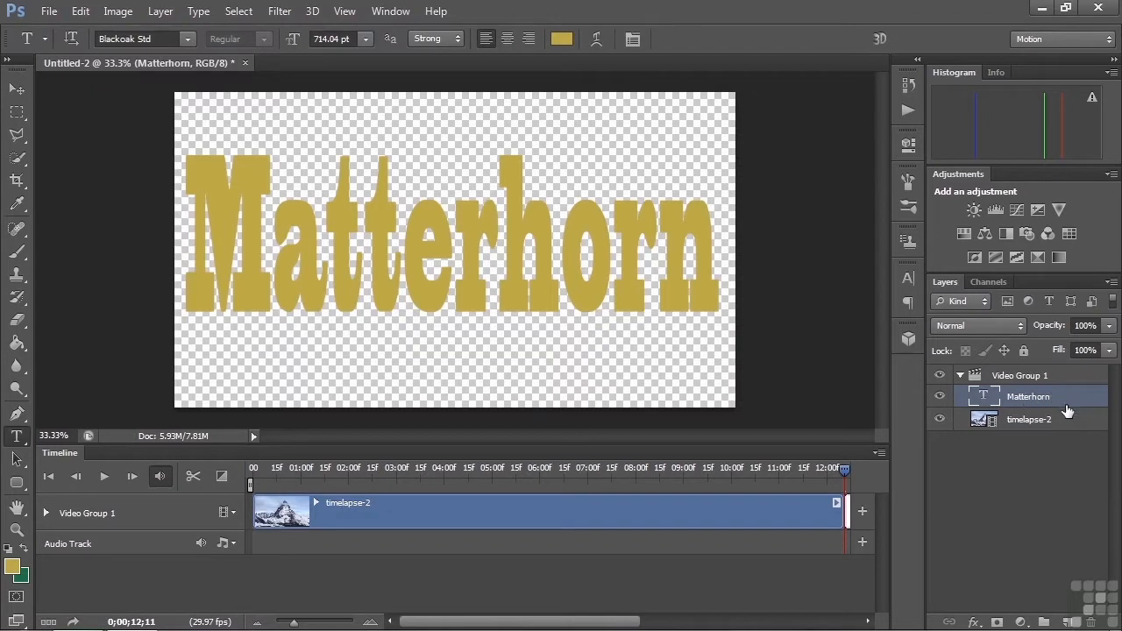
mouse_move(1043, 421)
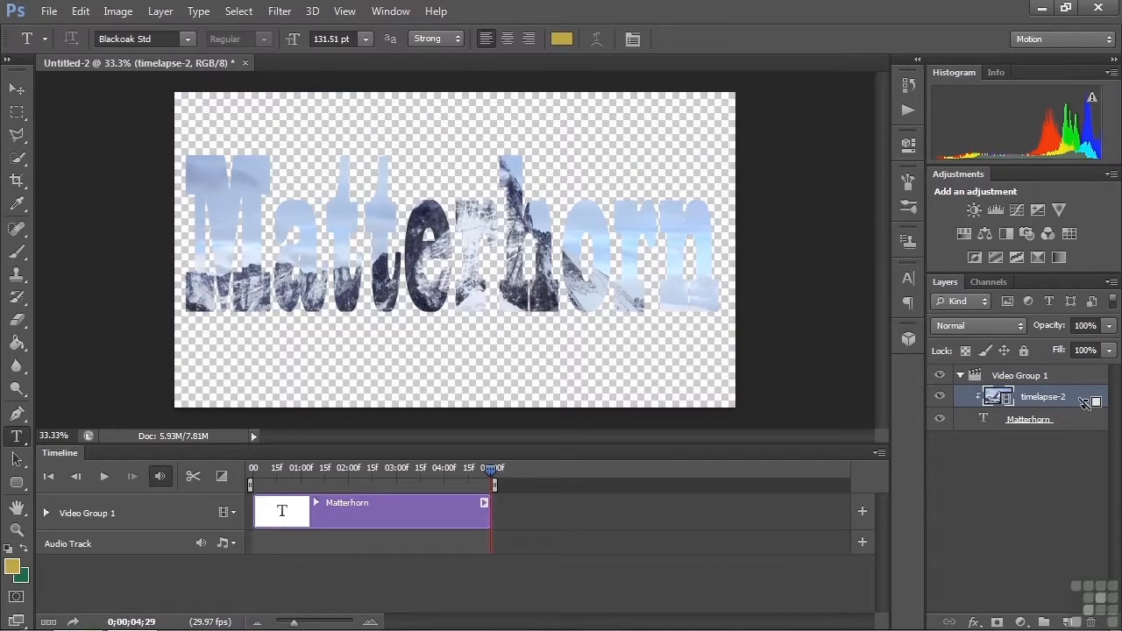
mouse_move(1087, 412)
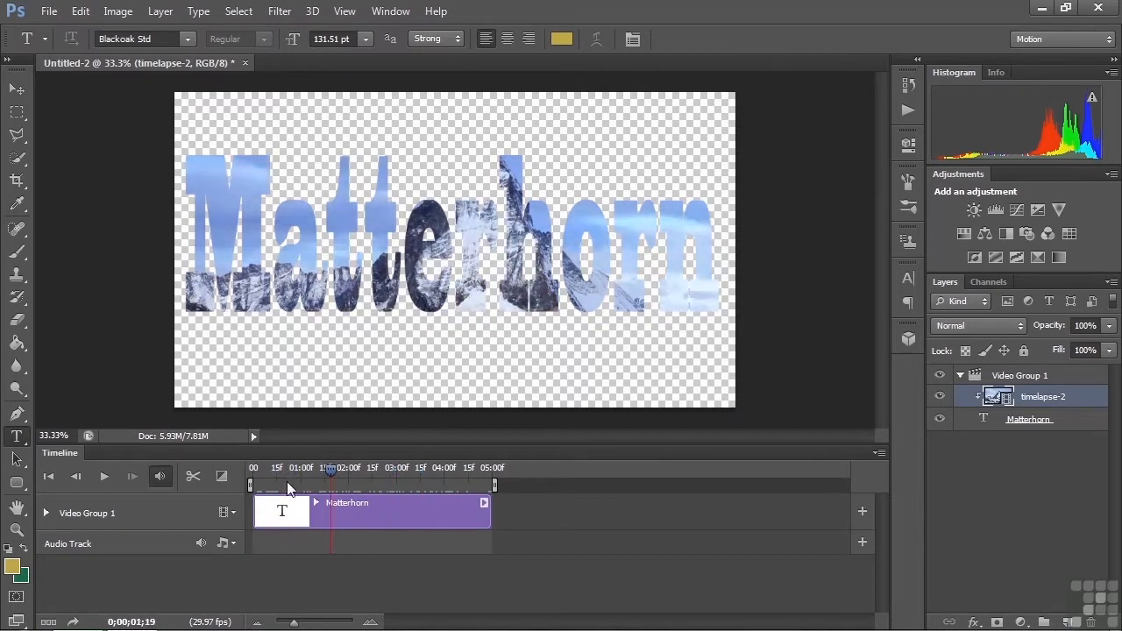
Scrub the timeline to preview the footage showing through the Matterhorn letters.
drag(329, 466, 273, 467)
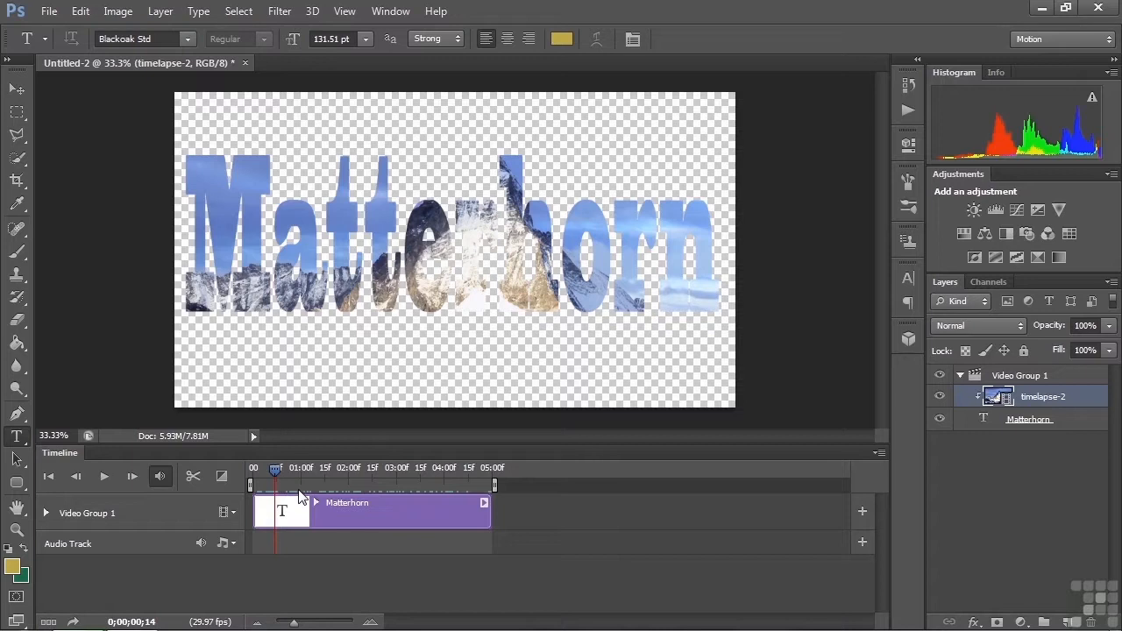
mouse_move(238, 517)
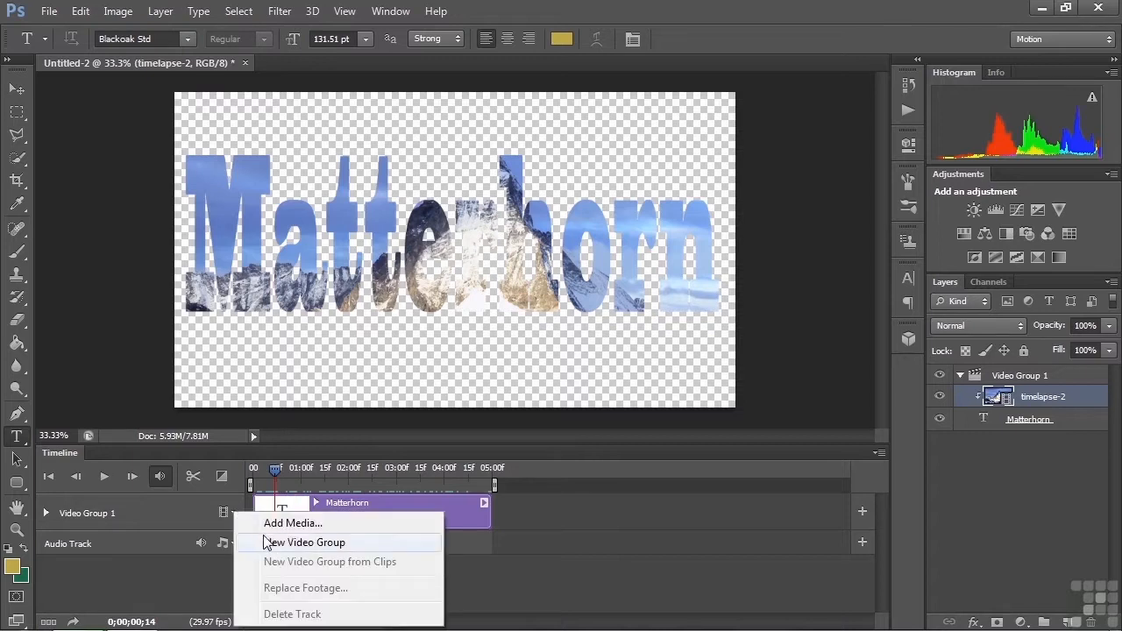
Add a second video group and stretch the Matterhorn clip to the timelapse end (12:04).
click(305, 541)
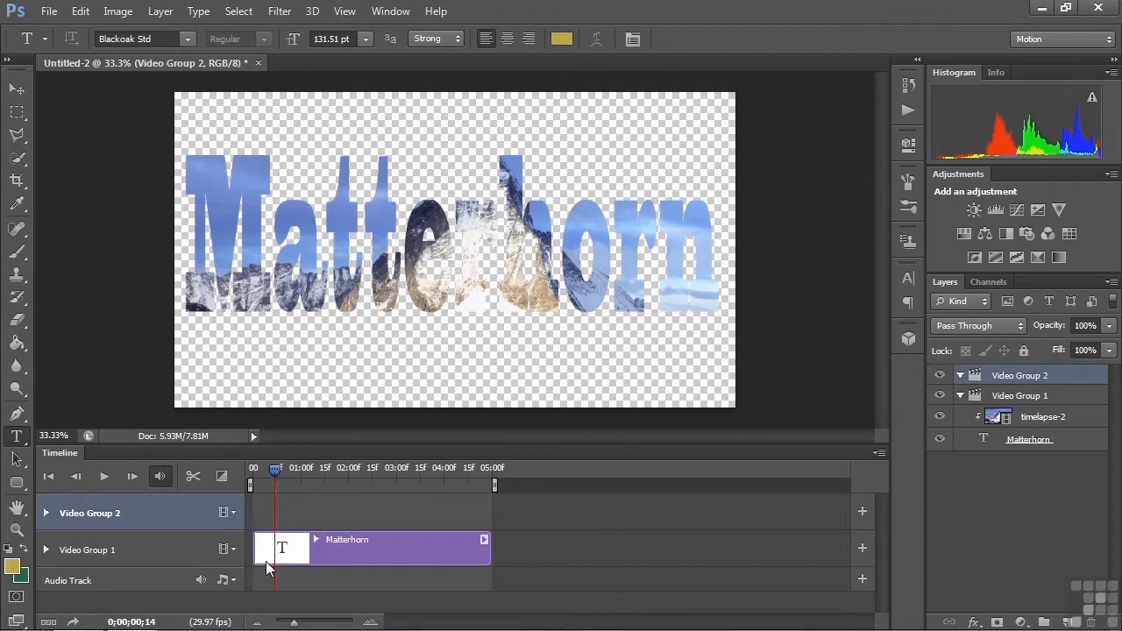
mouse_move(396, 554)
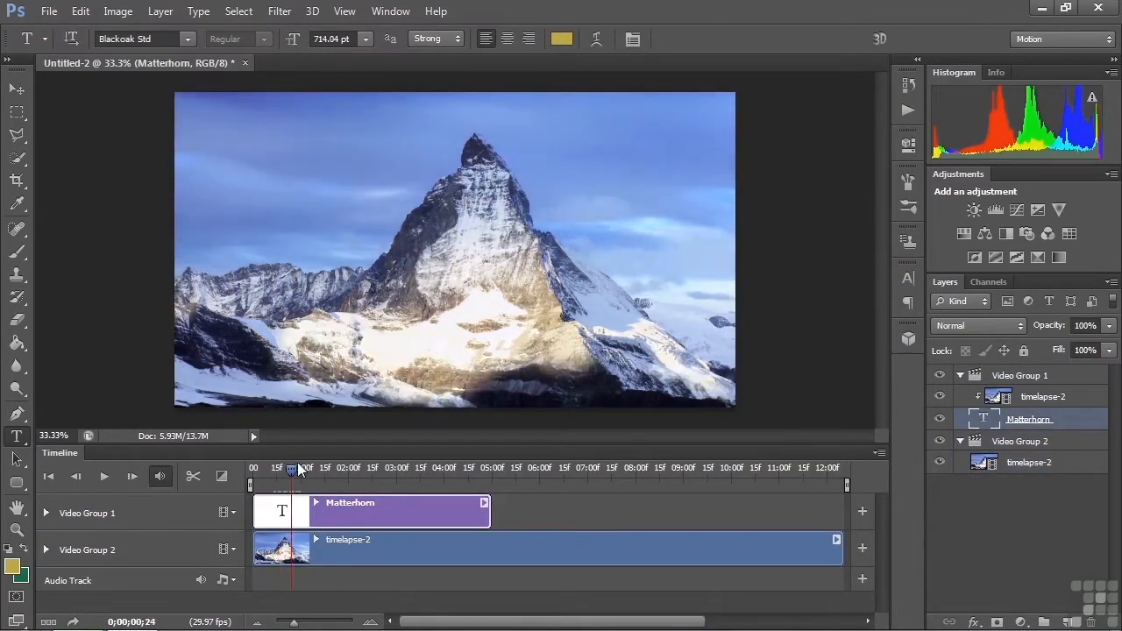
drag(294, 473, 277, 474)
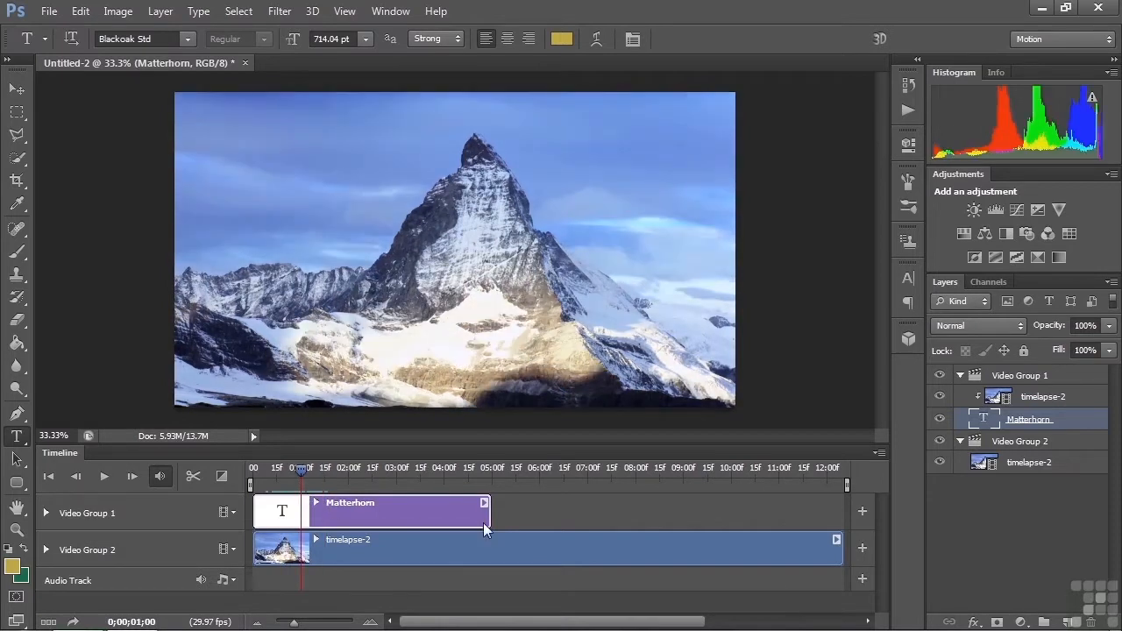
drag(487, 512, 828, 512)
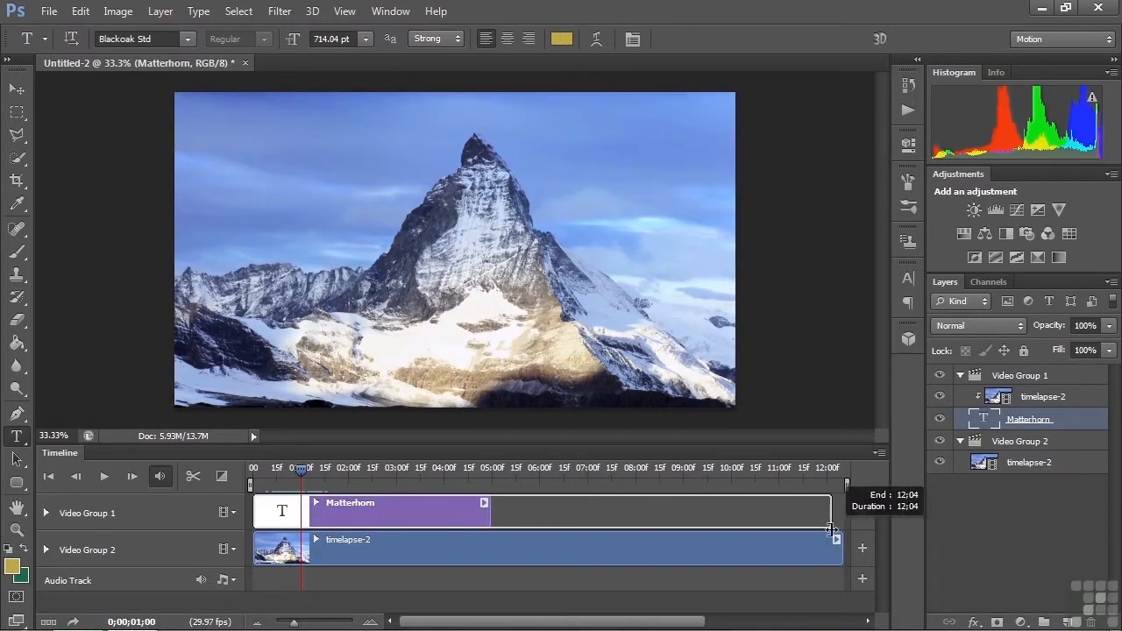
drag(487, 512, 833, 512)
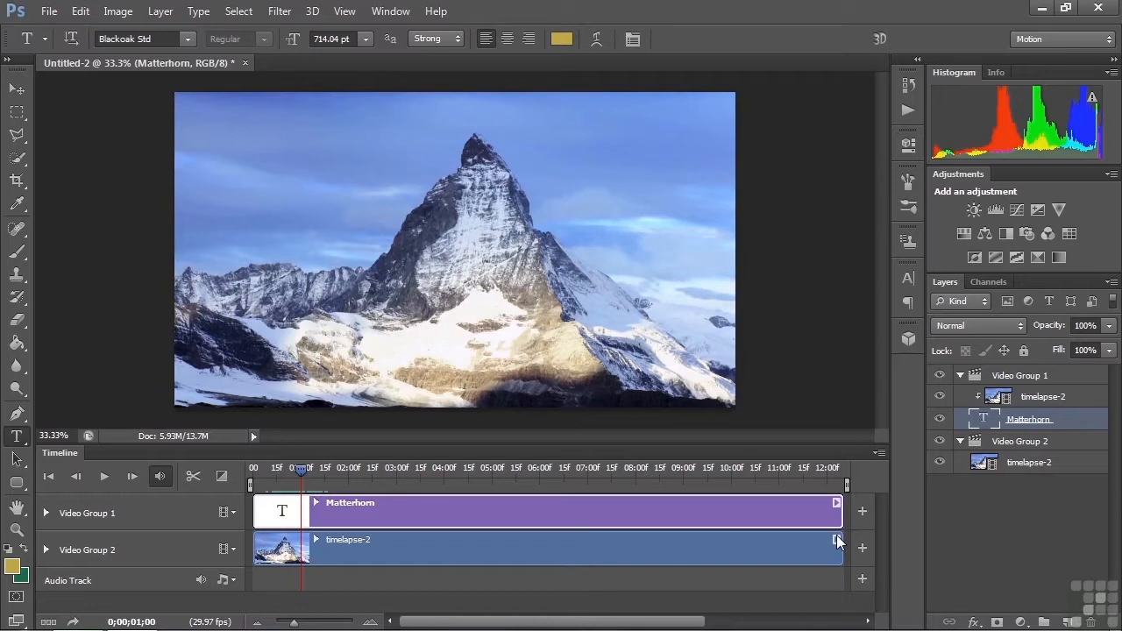
mouse_move(1087, 419)
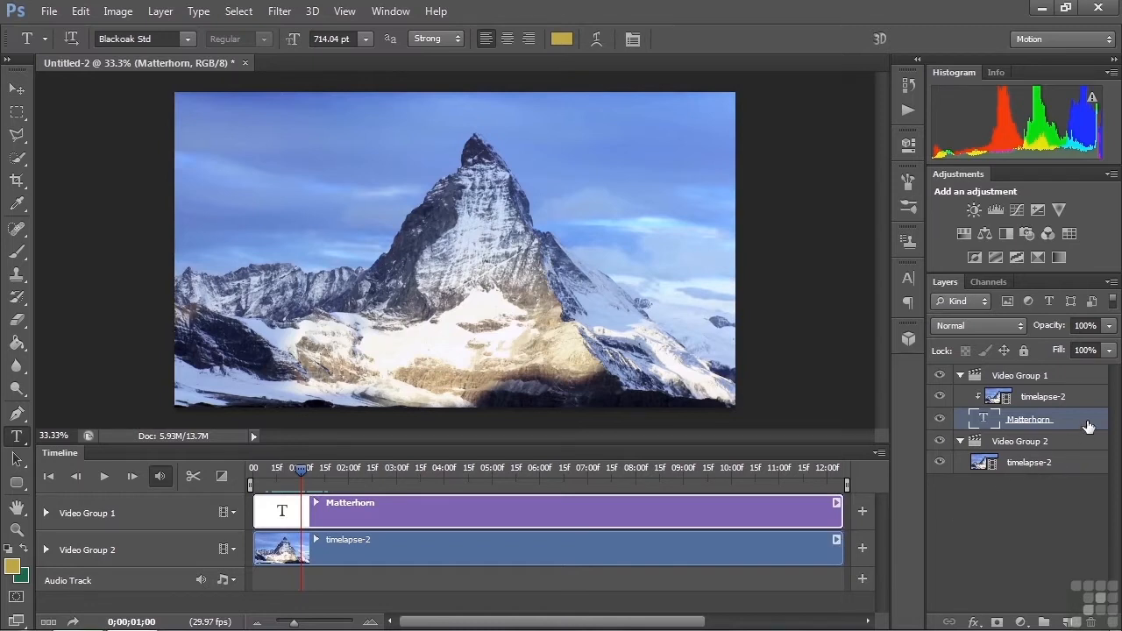
Enable Bevel & Emboss, Drop Shadow and Color Overlay styles on the Matterhorn layer.
double_click(1030, 418)
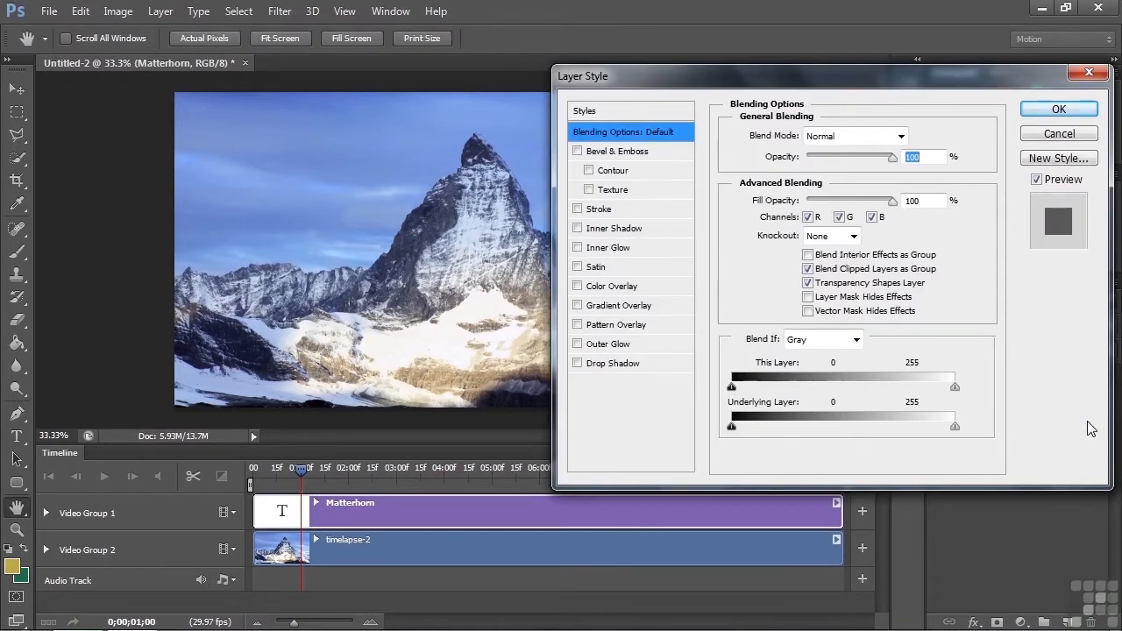
click(617, 151)
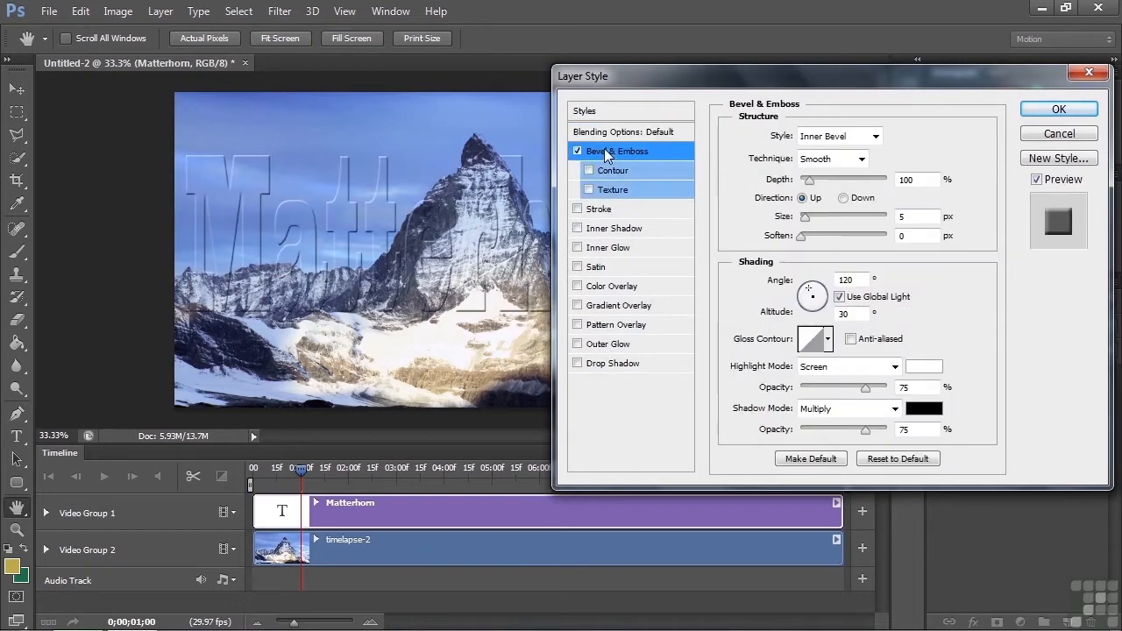
mouse_move(575, 382)
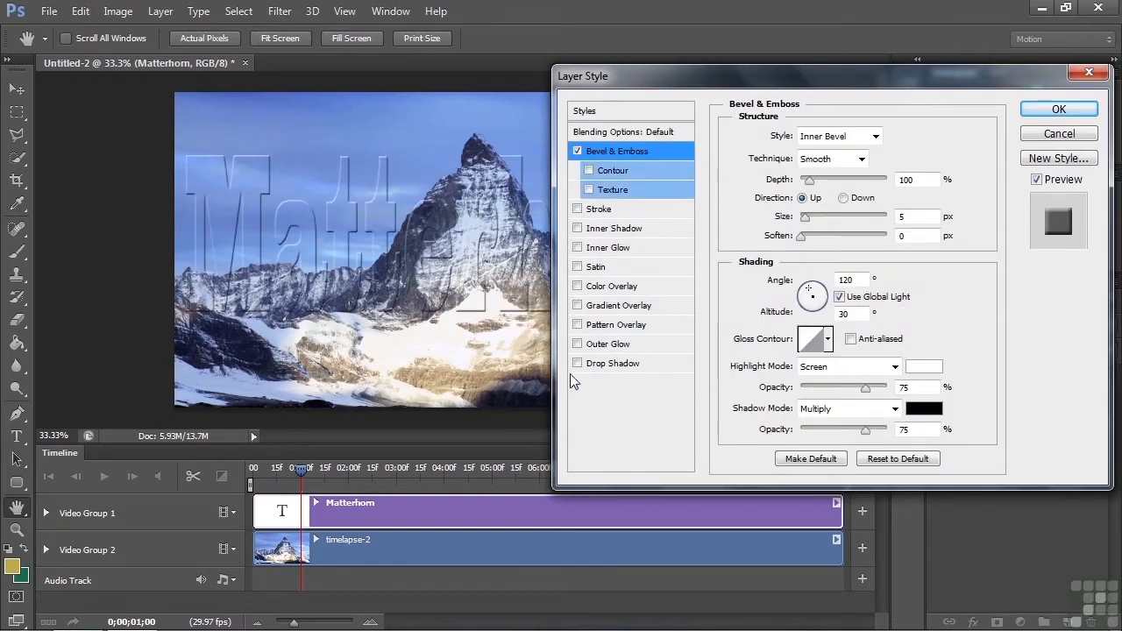
click(612, 363)
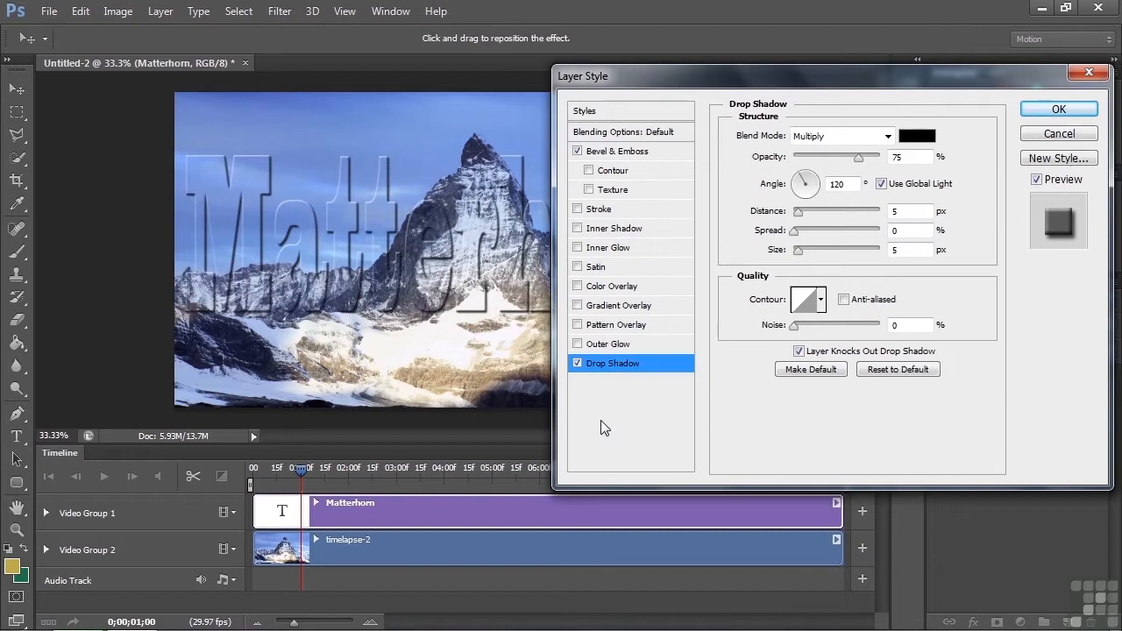
click(610, 286)
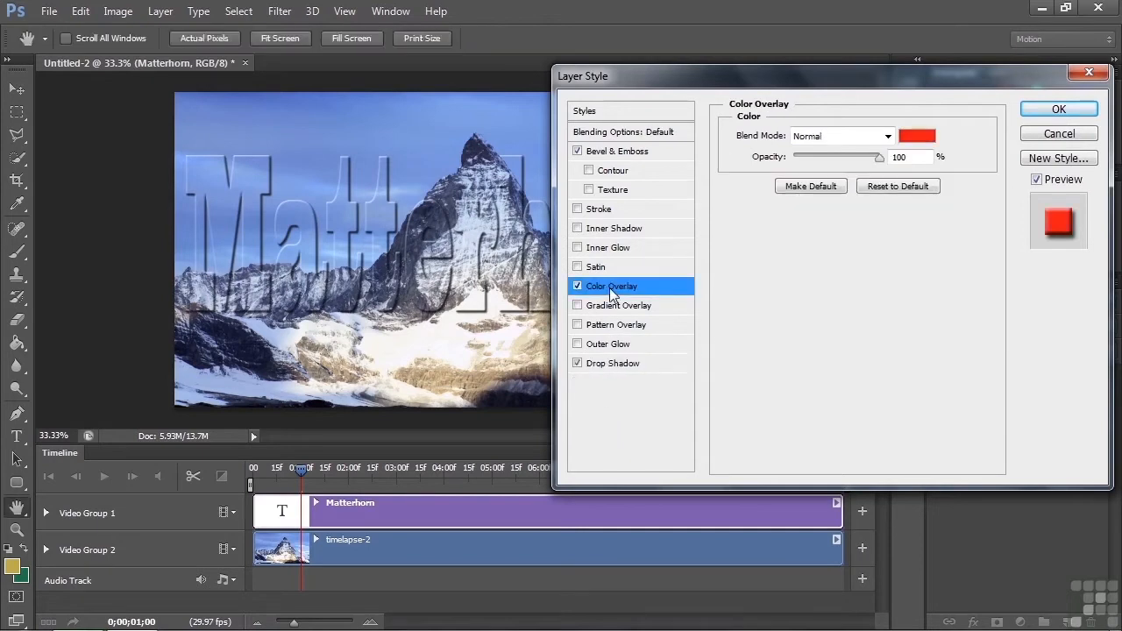
Set the Color Overlay colour to a dark blue.
click(917, 135)
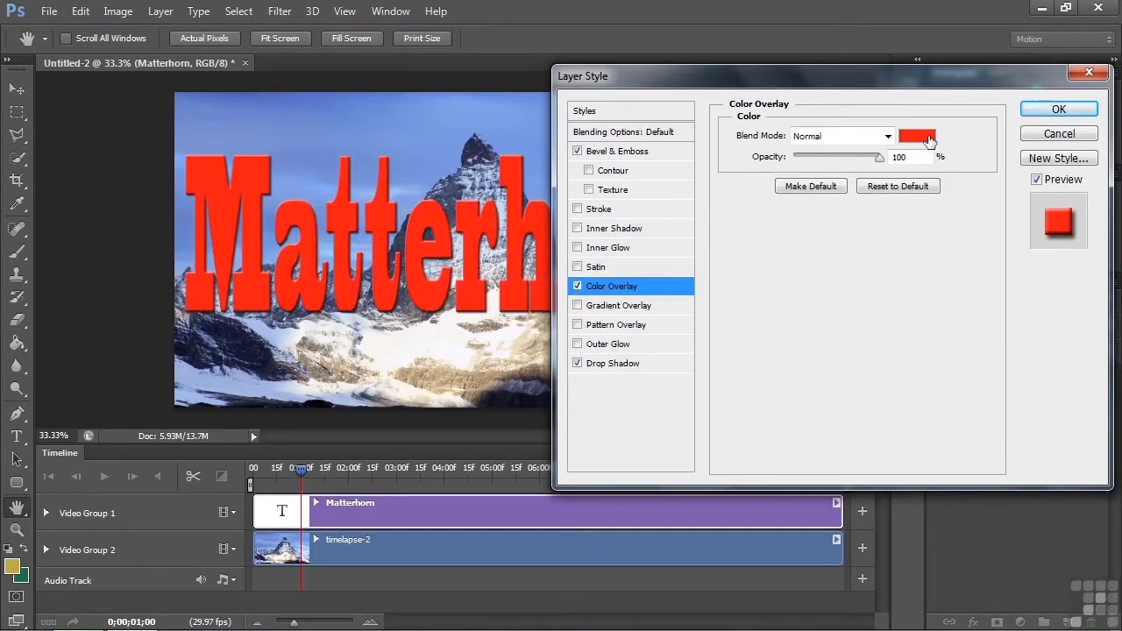
click(917, 140)
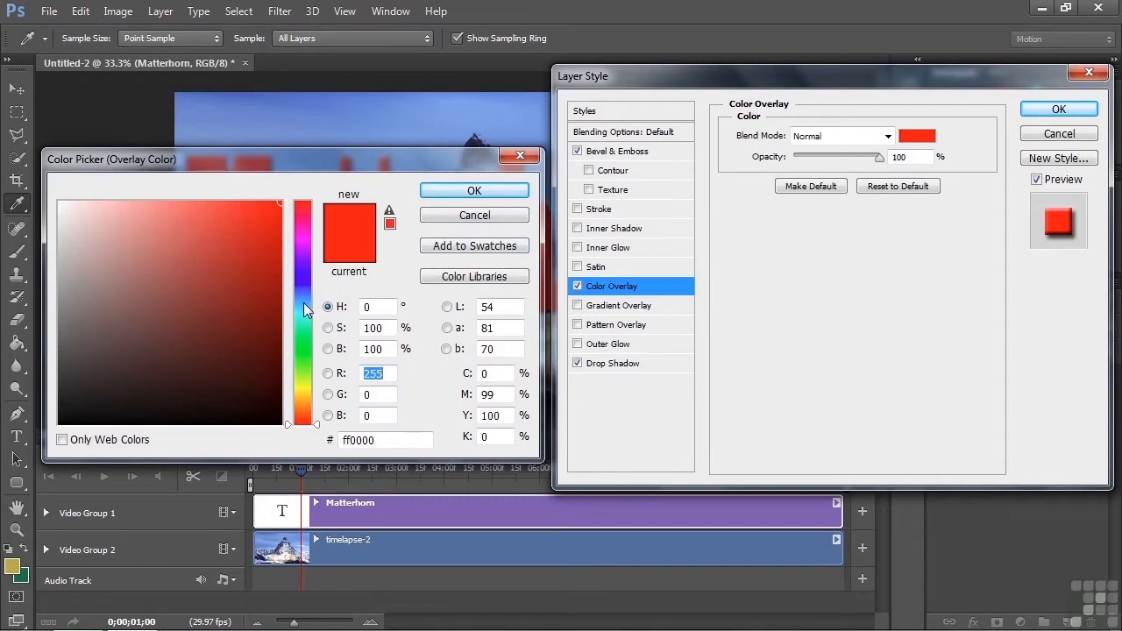
click(249, 314)
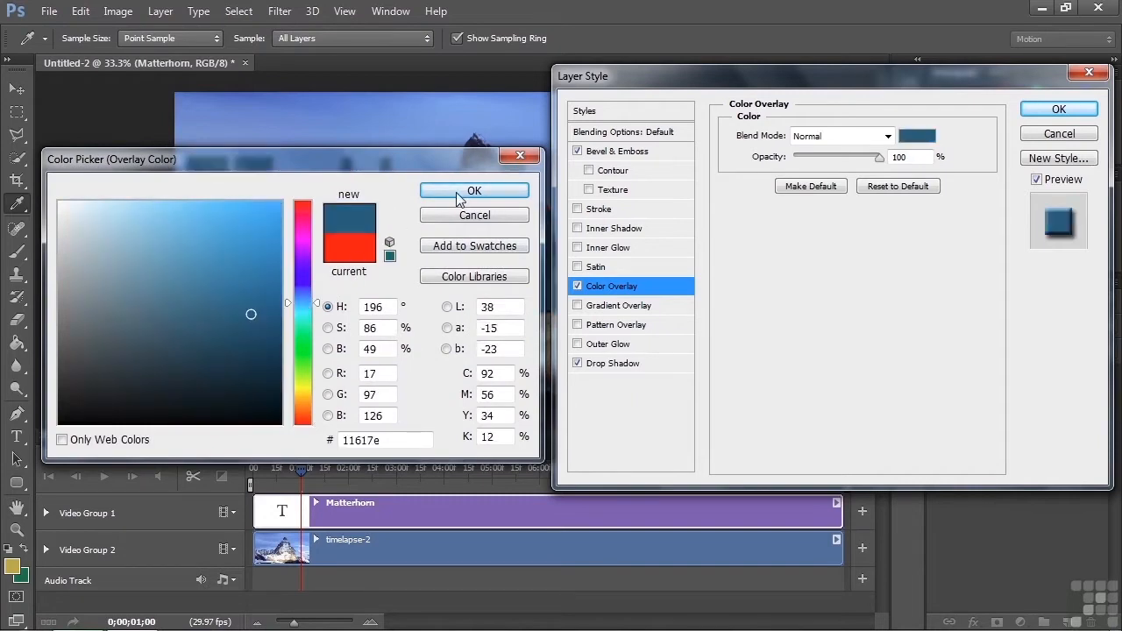
click(473, 191)
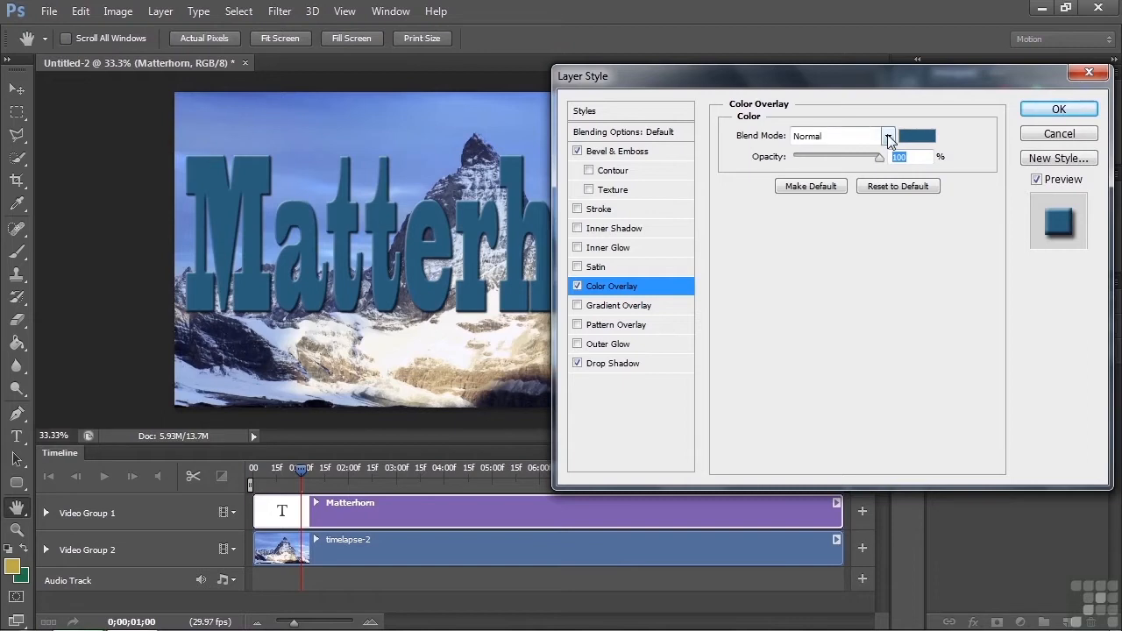
Give the overlay Multiply blend mode and lowered opacity, then apply the styles.
click(887, 136)
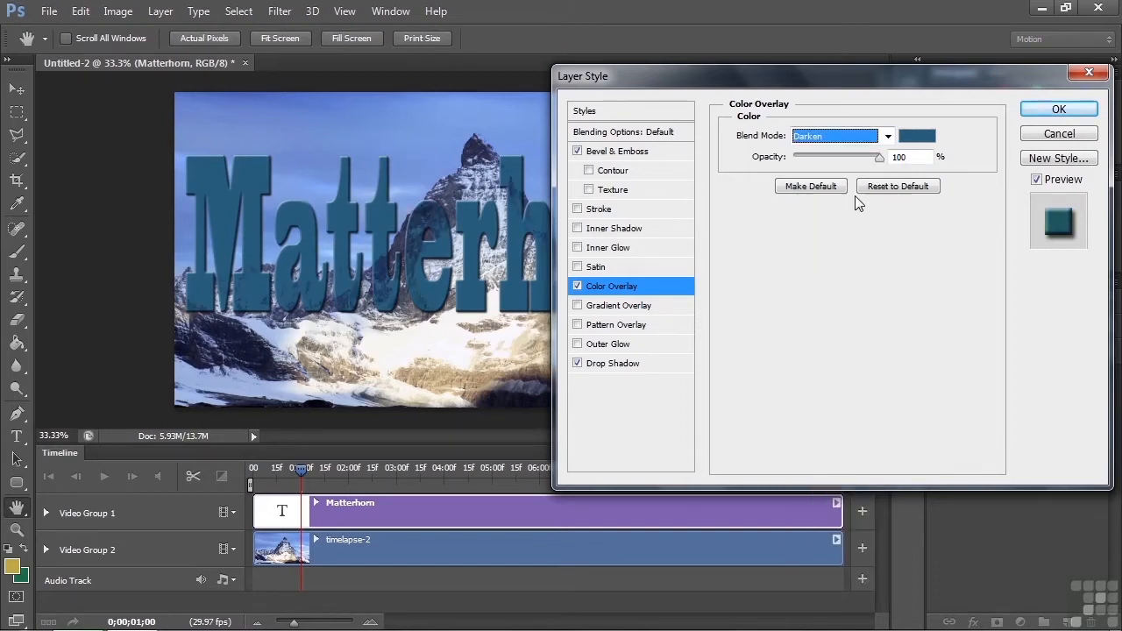
click(886, 137)
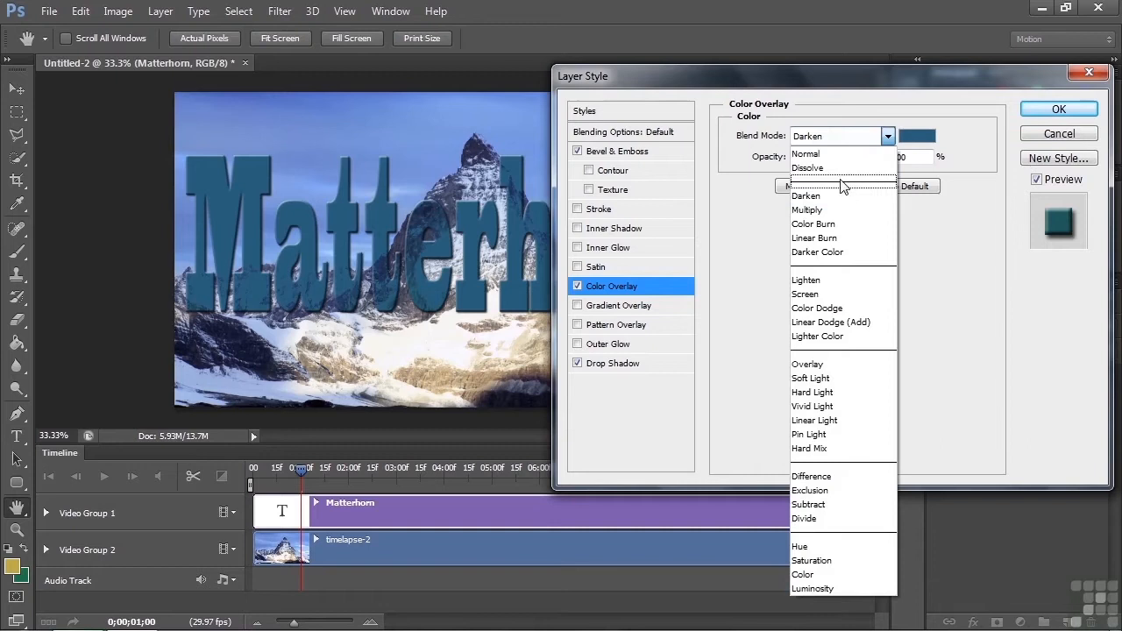
click(806, 211)
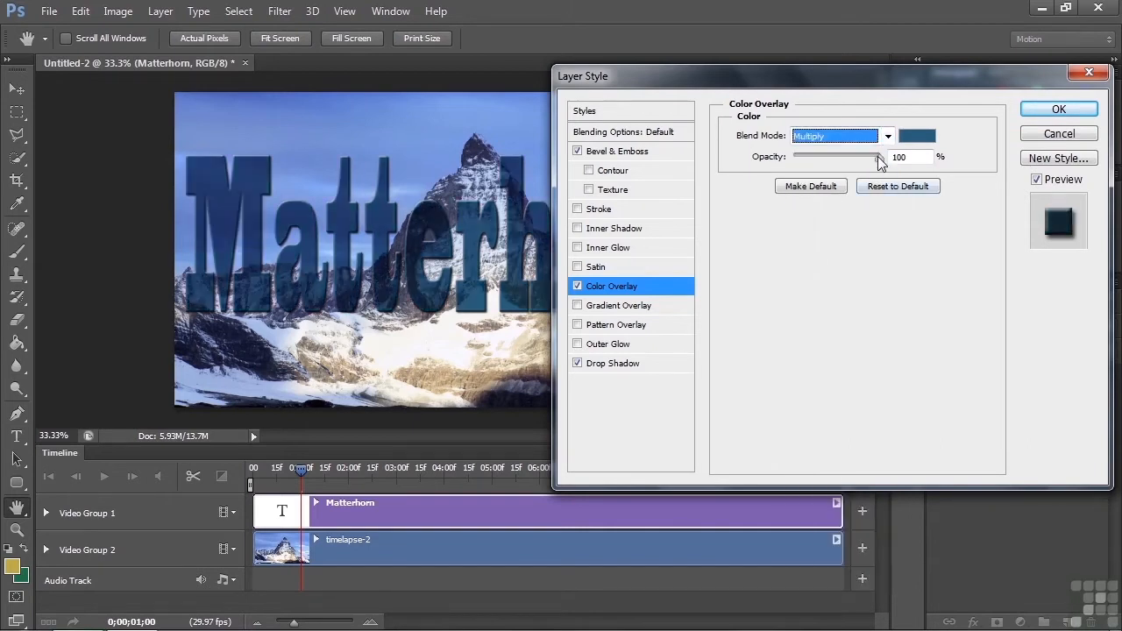
drag(880, 156, 832, 156)
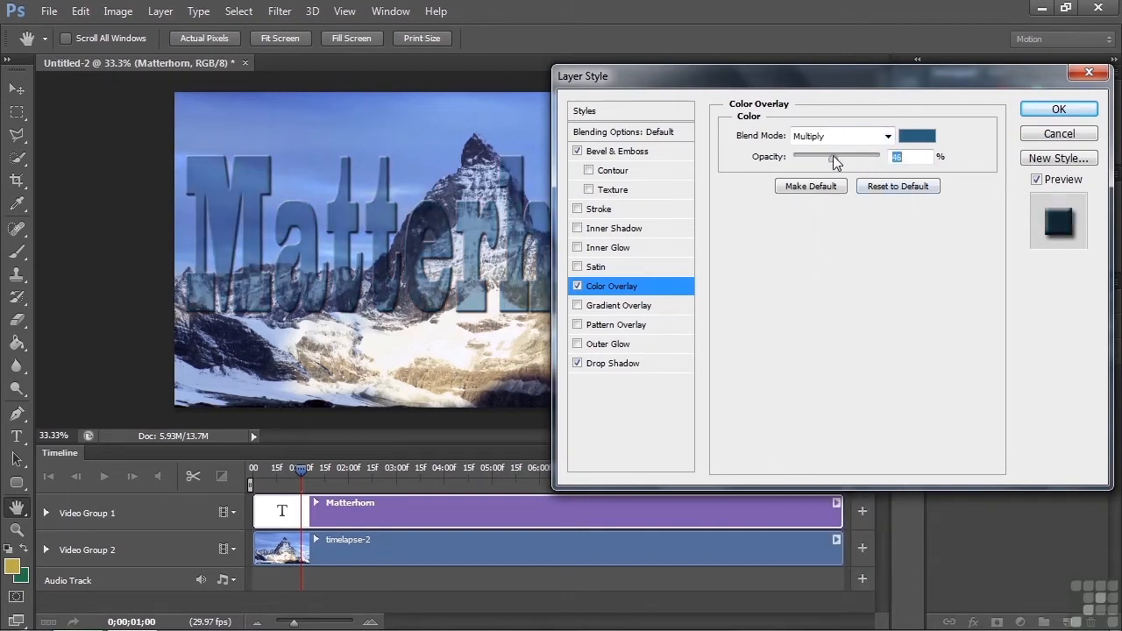
drag(832, 156, 834, 156)
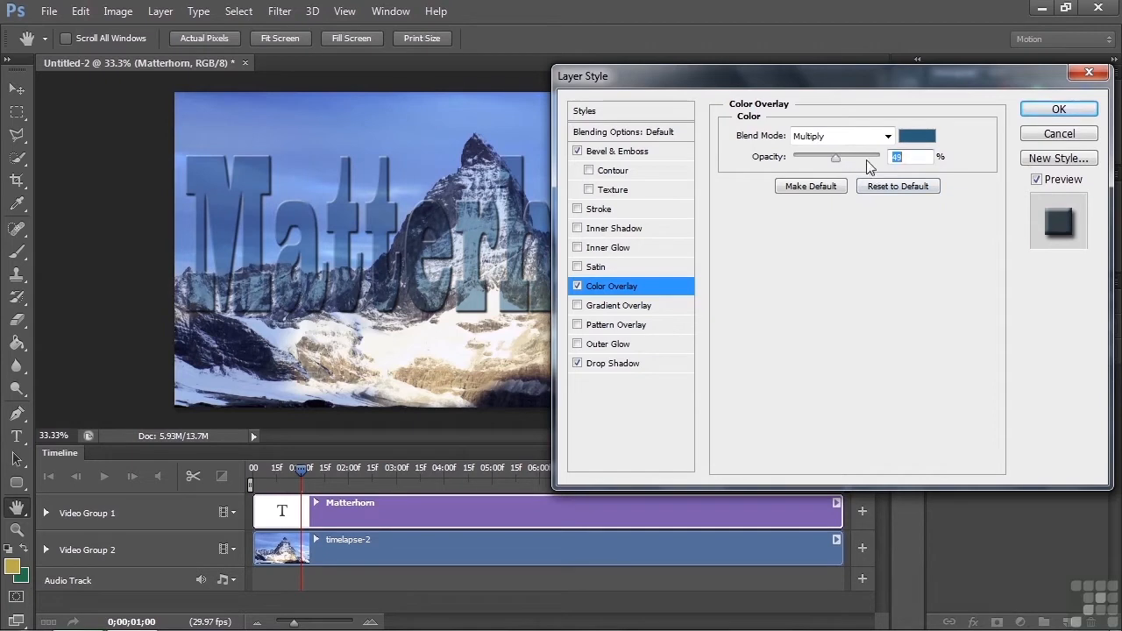
click(1059, 108)
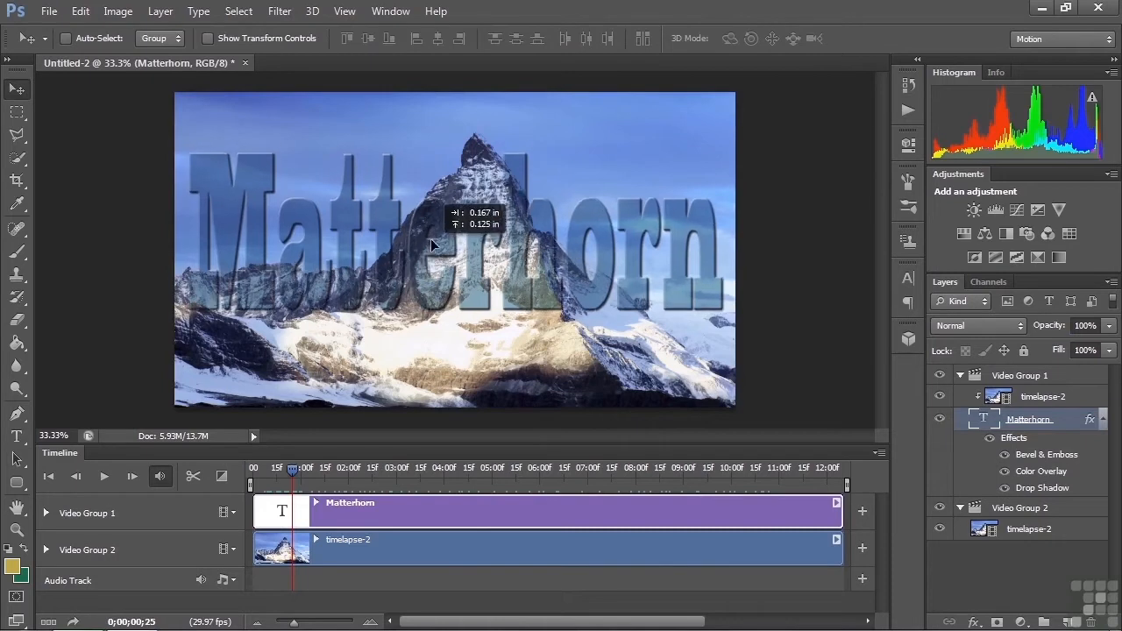
Move the styled Matterhorn text up near the top of the frame across the peak.
drag(430, 245, 430, 278)
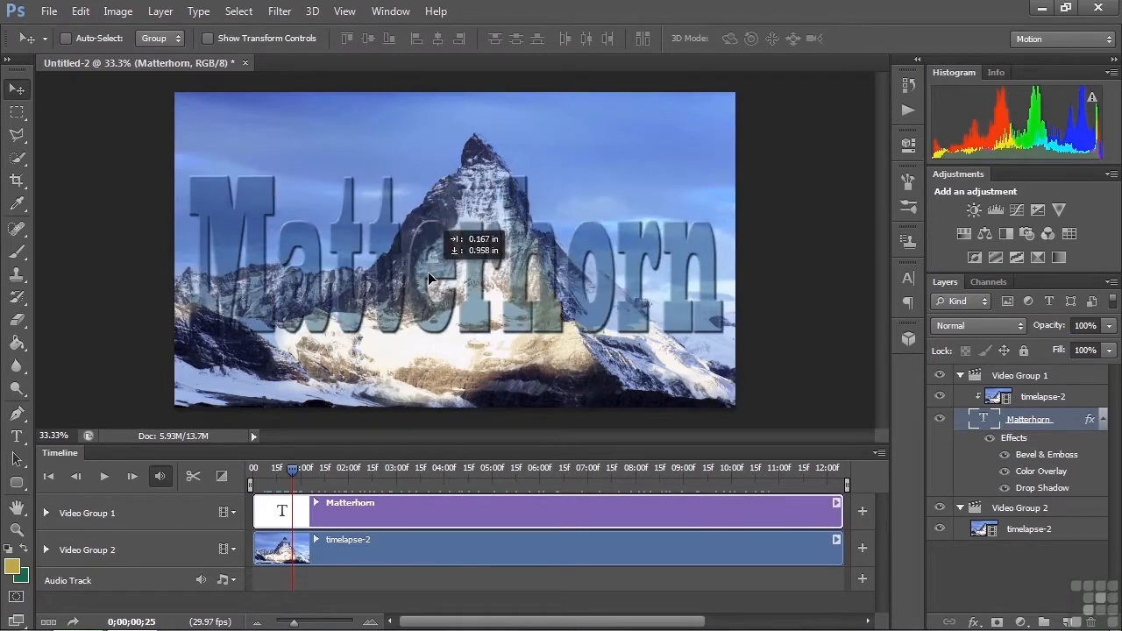
drag(430, 279, 449, 221)
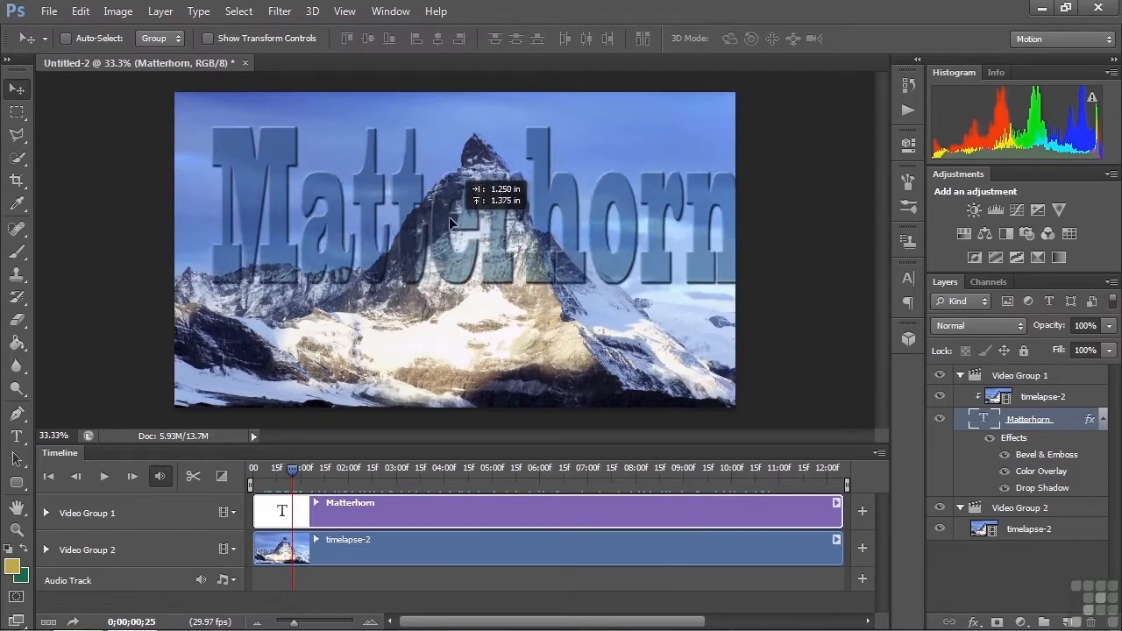
drag(452, 224, 429, 213)
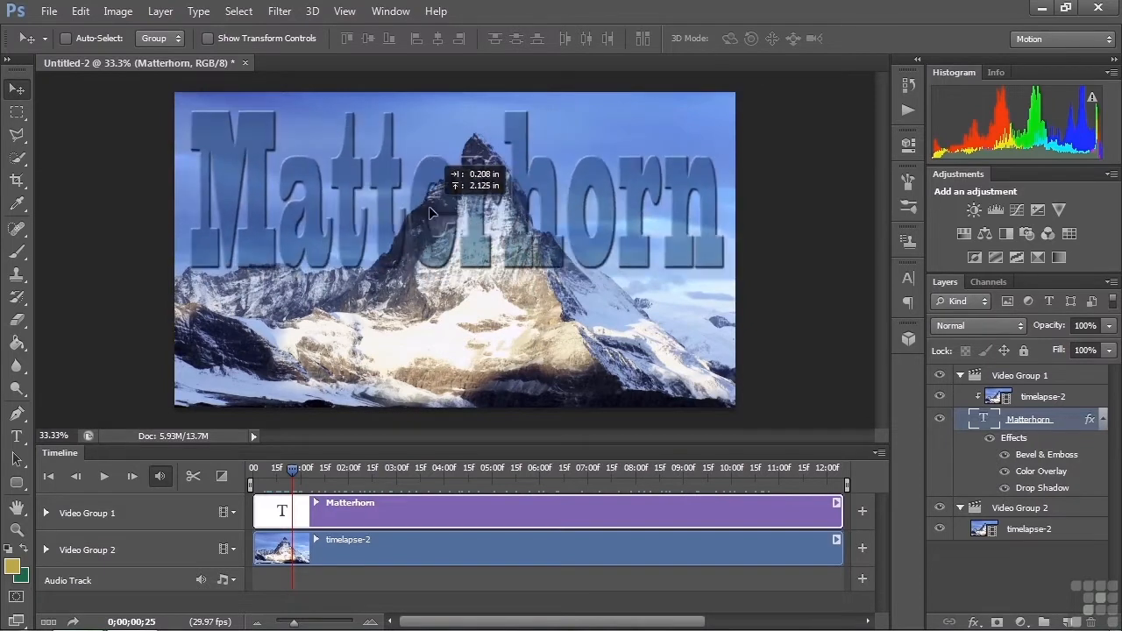